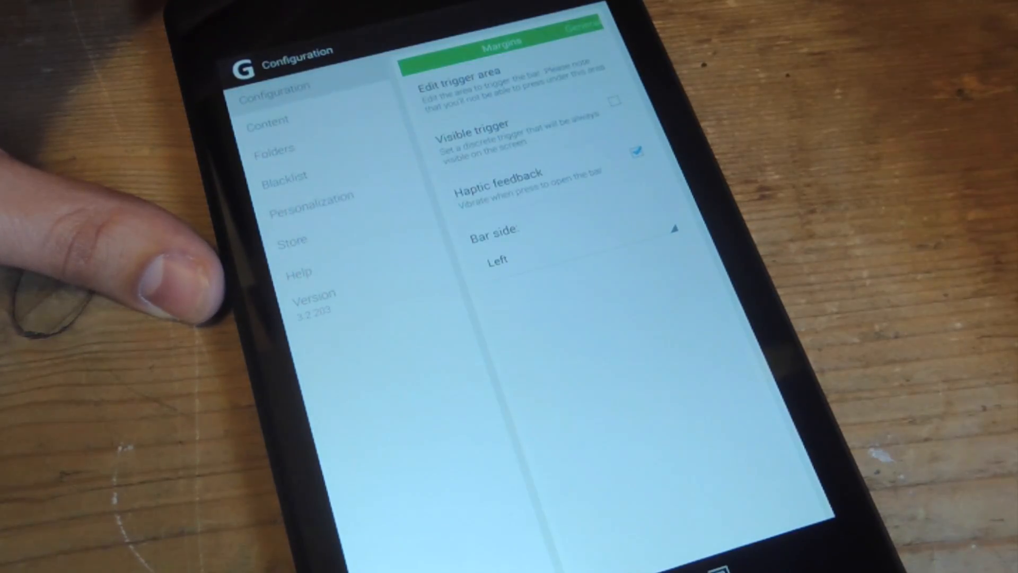
- Review the General configuration checkboxes (service, landscape mode, transition effects, stacking from bottom), then go to Content
{"action": "left_click", "coordinate": [616, 100]}
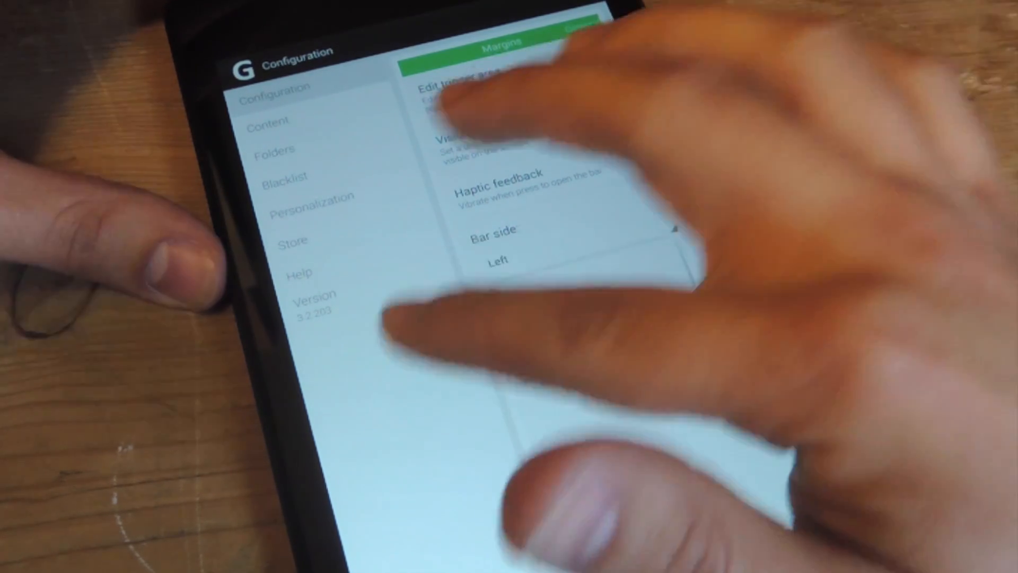
{"action": "left_click", "coordinate": [497, 260]}
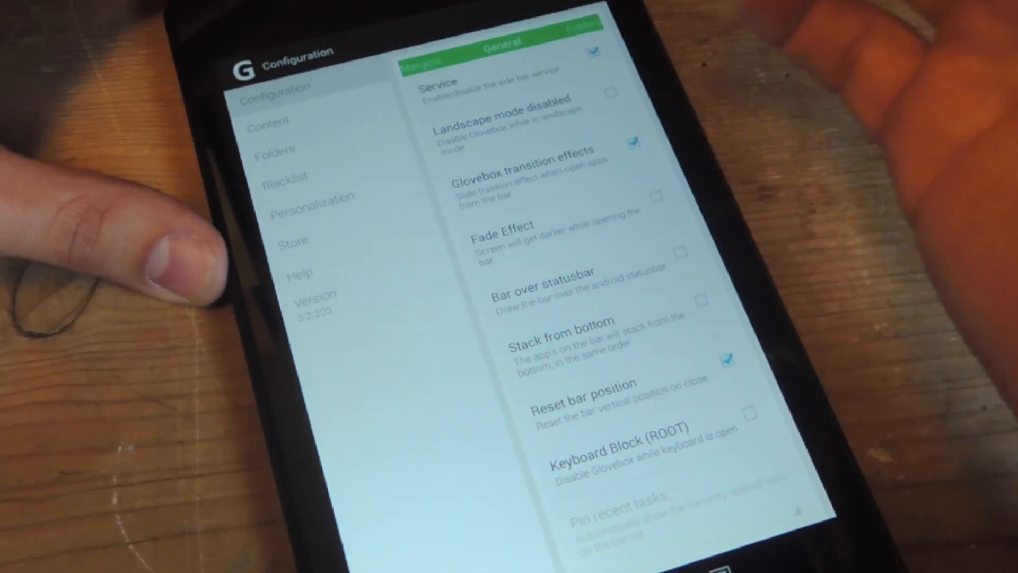
{"action": "left_click", "coordinate": [267, 121]}
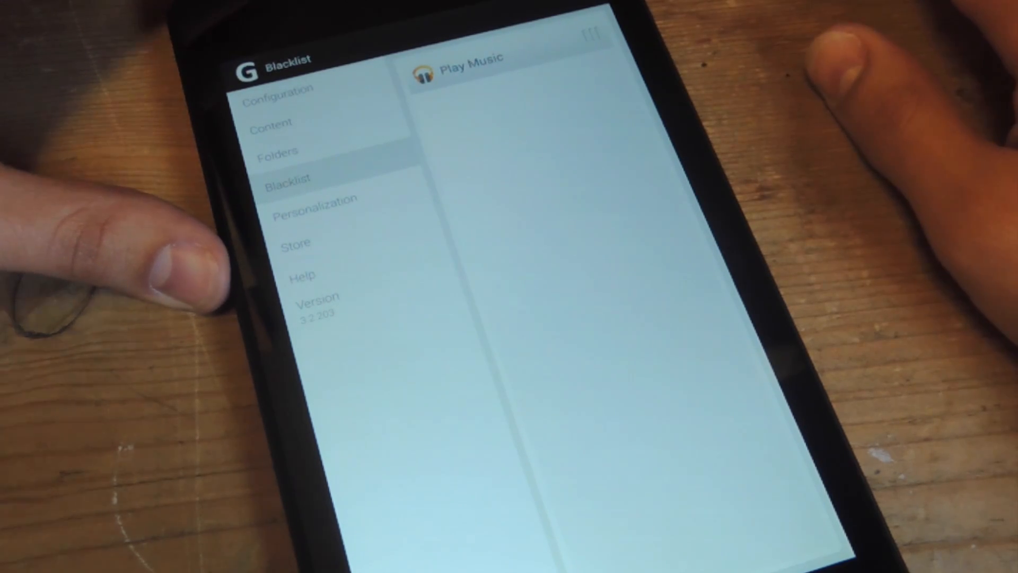
- Leave the Blacklist (only Play Music listed) for the Personalization settings
{"action": "left_click", "coordinate": [316, 199]}
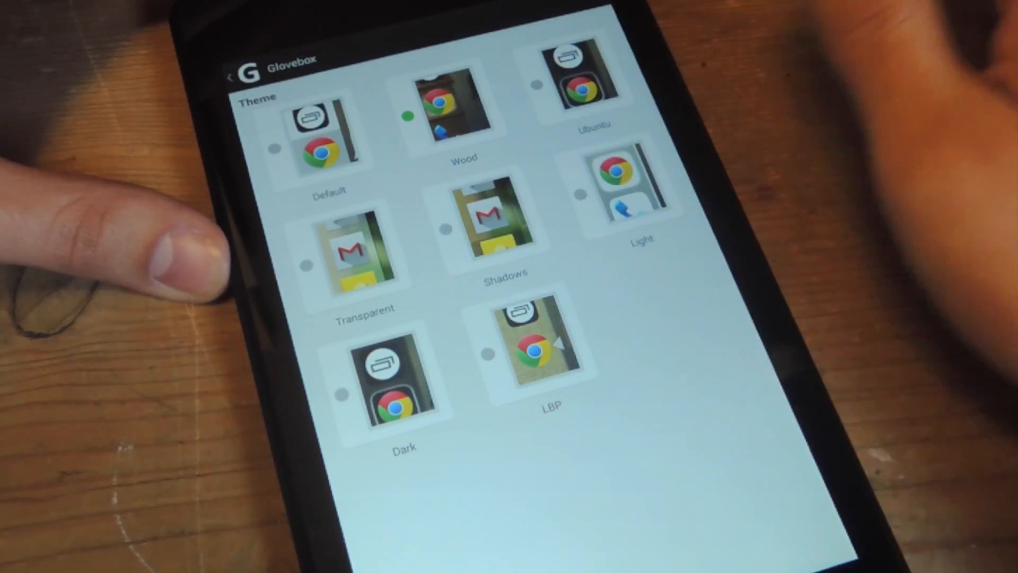
- Return from the theme list, with Wood selected, to the Personalization settings
{"action": "left_click", "coordinate": [231, 72]}
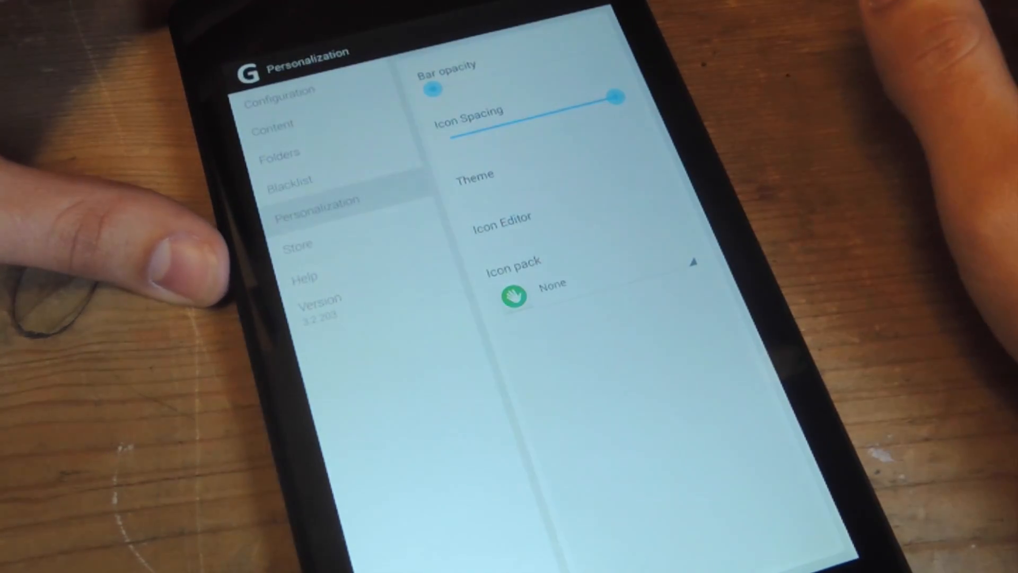